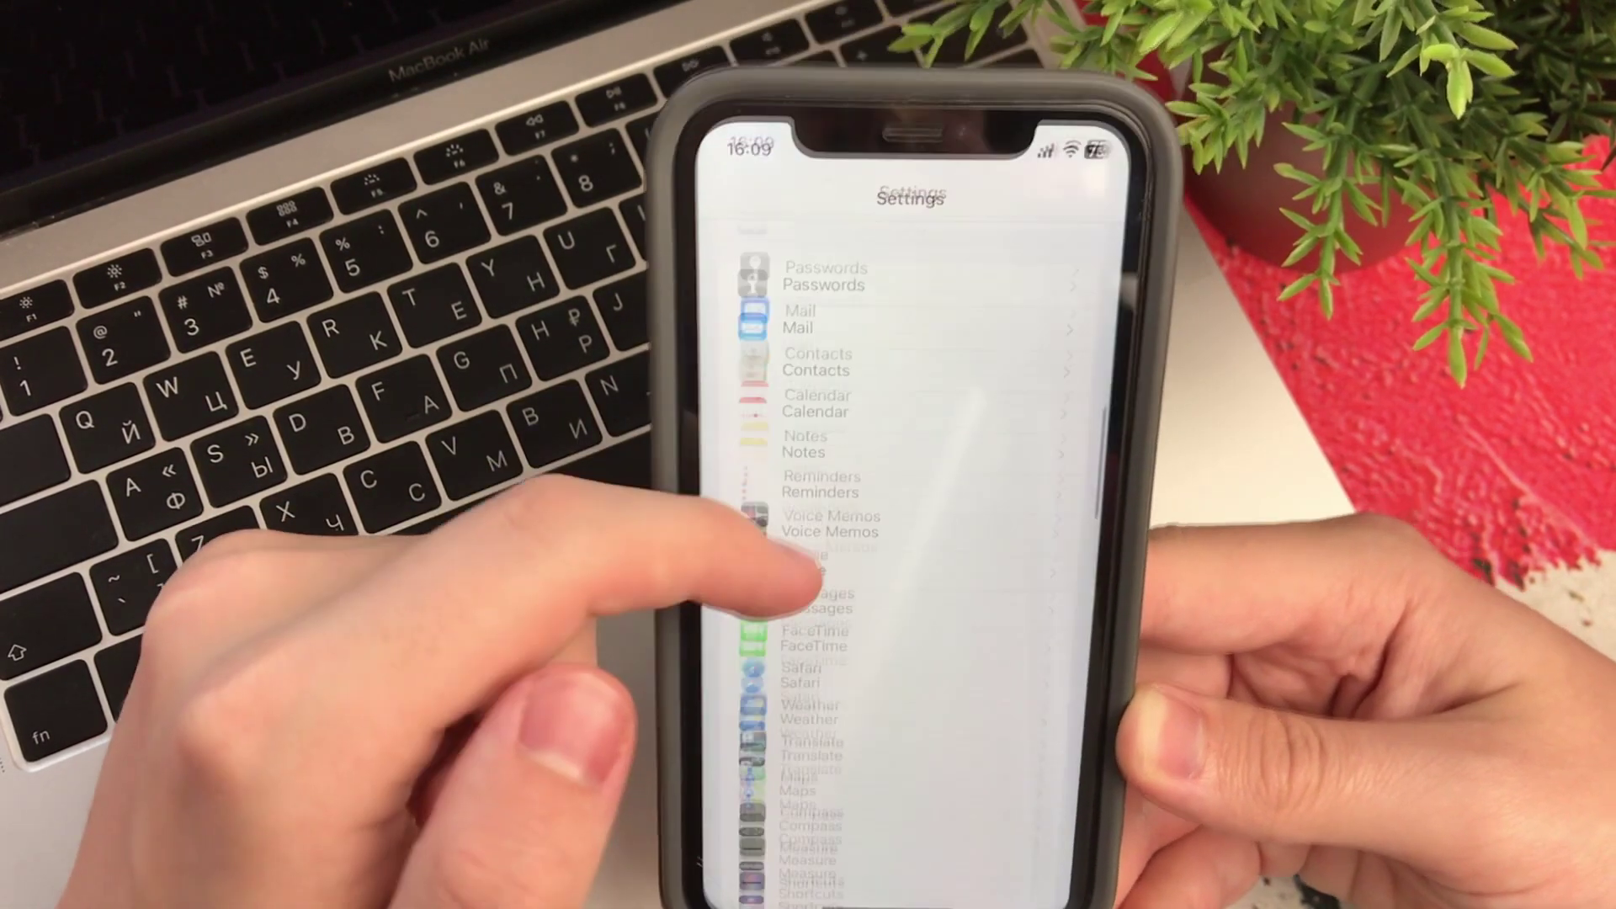
Open Safari from the Settings app list to show its search and general options.
{"action": "left_click", "coordinate": [801, 669]}
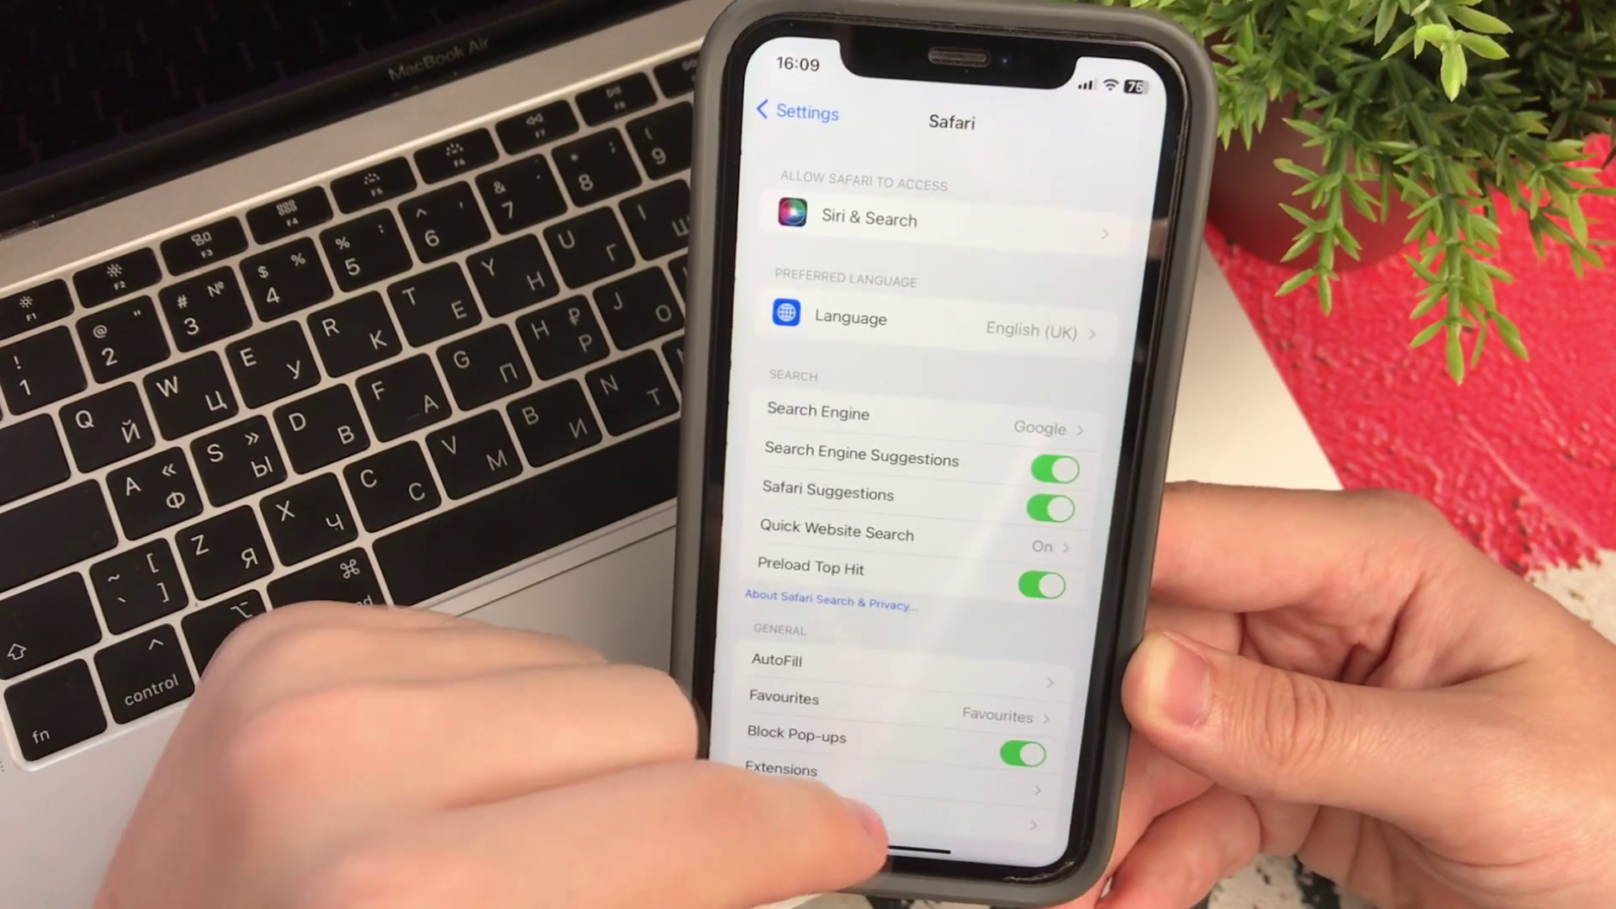